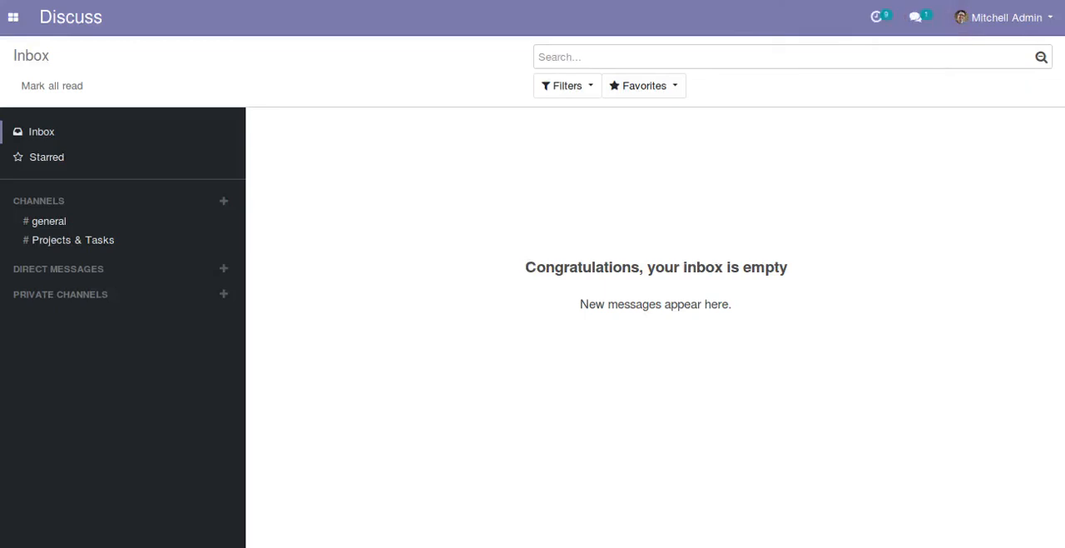
Step: Activate developer mode from the Settings dashboard and show the installed apps list again
{"action": "left_click", "coordinate": [14, 16]}
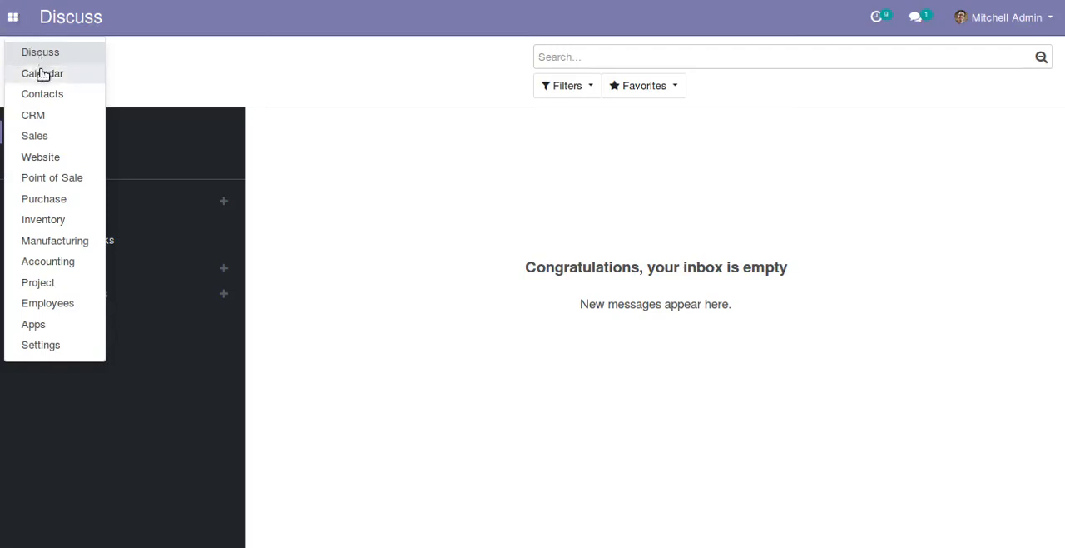
{"action": "mouse_move", "coordinate": [40, 52]}
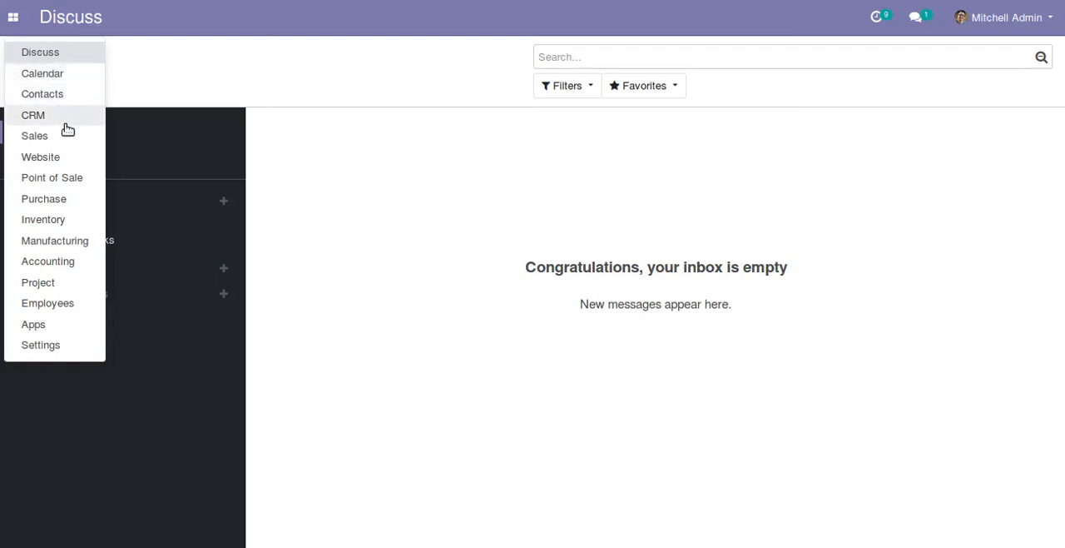
{"action": "mouse_move", "coordinate": [80, 183]}
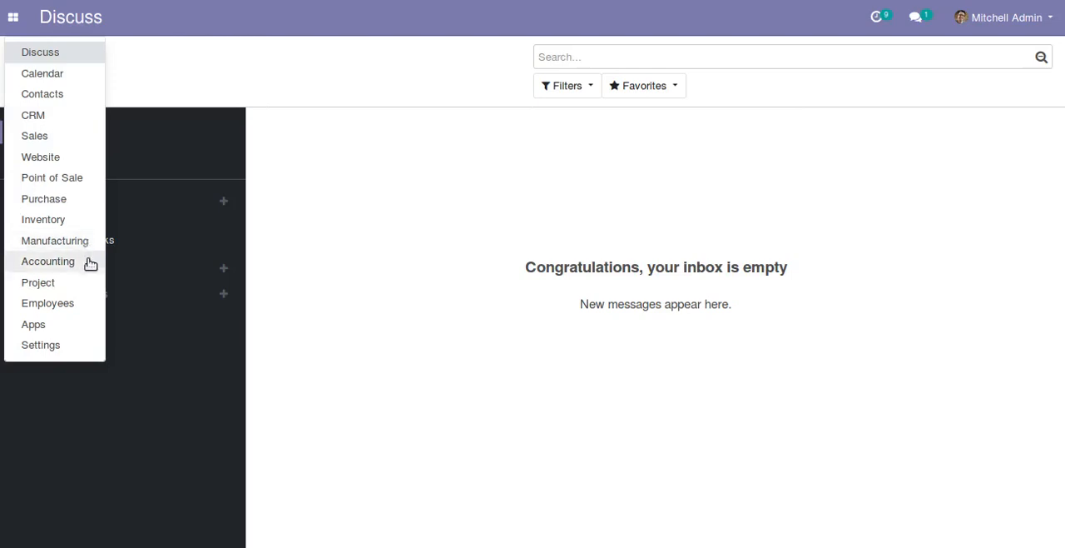
{"action": "mouse_move", "coordinate": [53, 120]}
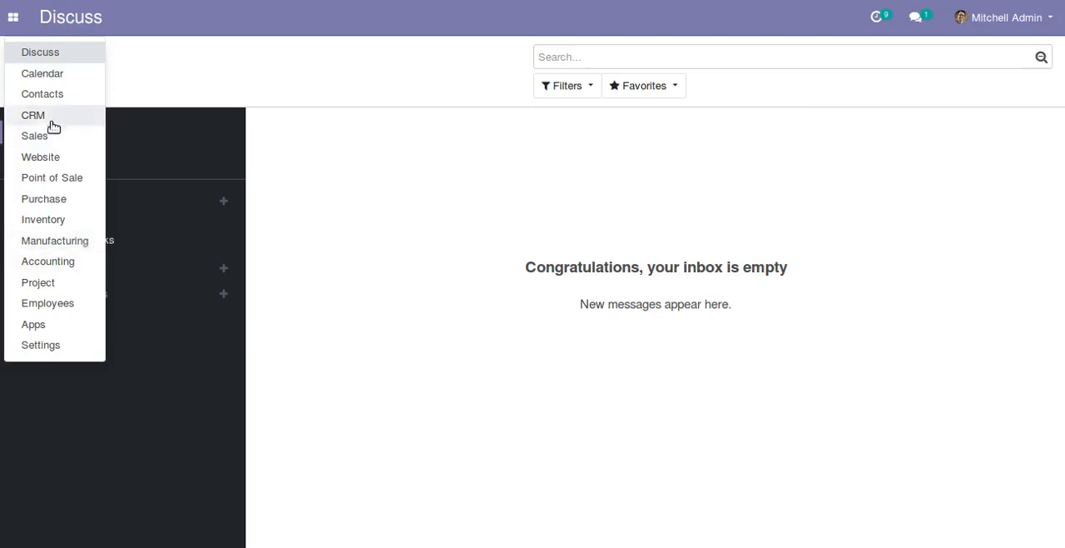
{"action": "mouse_move", "coordinate": [63, 261]}
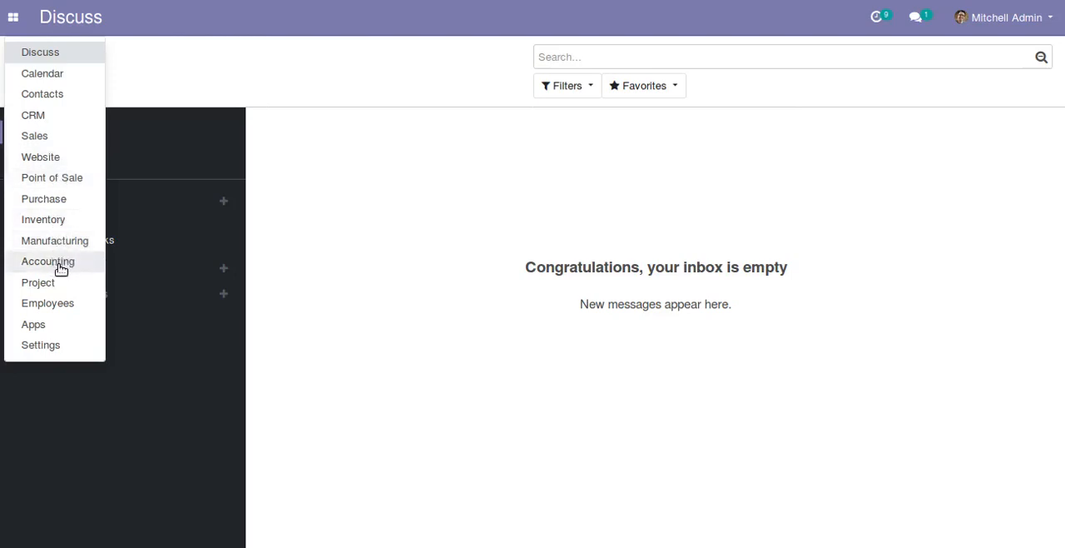
{"action": "mouse_move", "coordinate": [60, 273]}
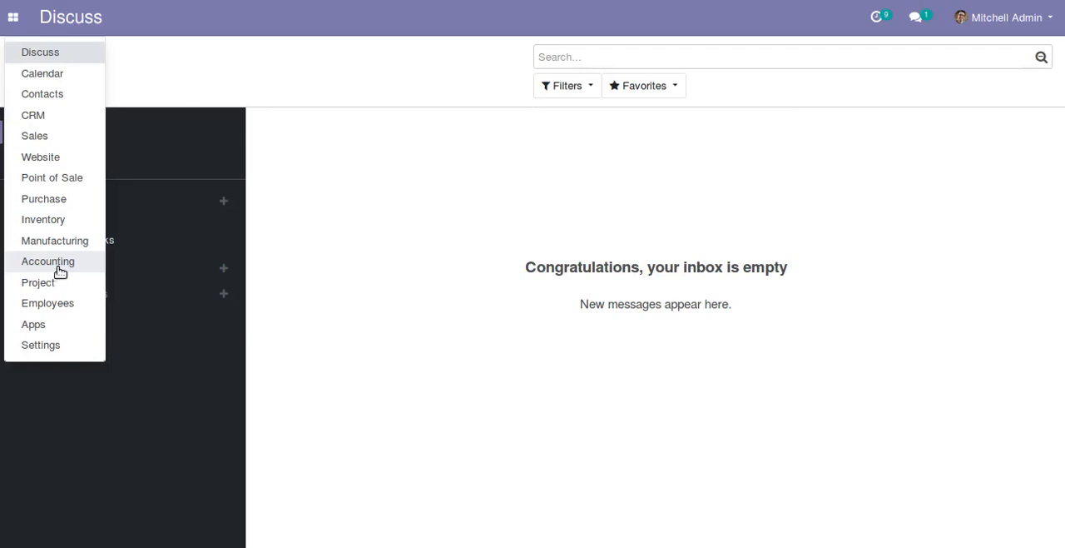
{"action": "mouse_move", "coordinate": [50, 66]}
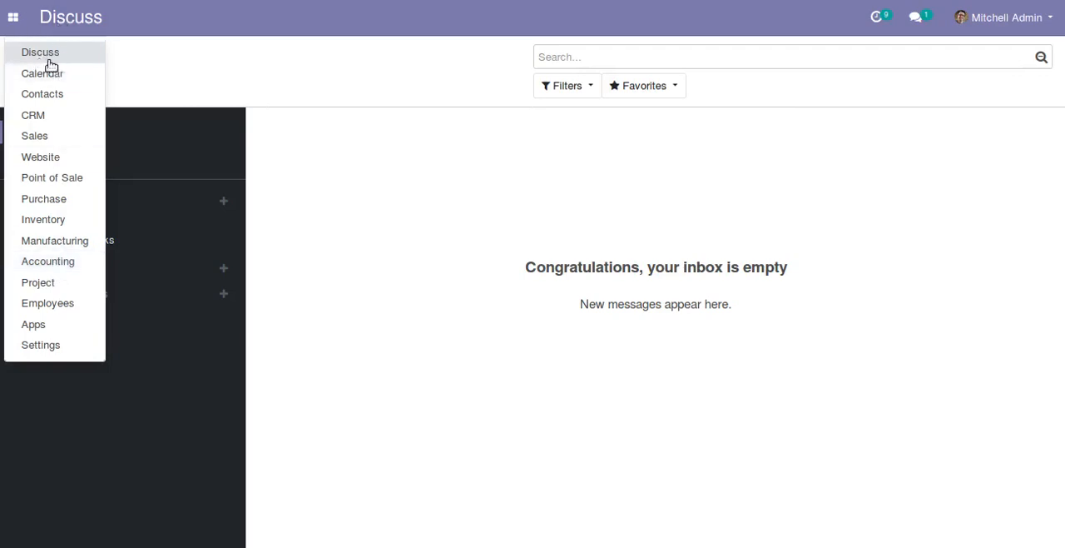
{"action": "mouse_move", "coordinate": [57, 67]}
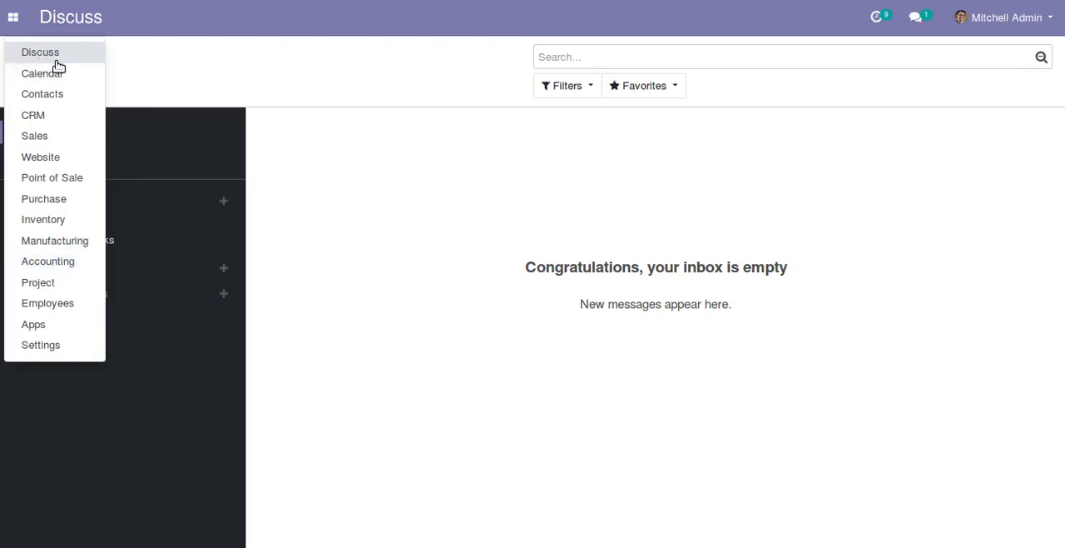
{"action": "mouse_move", "coordinate": [53, 94]}
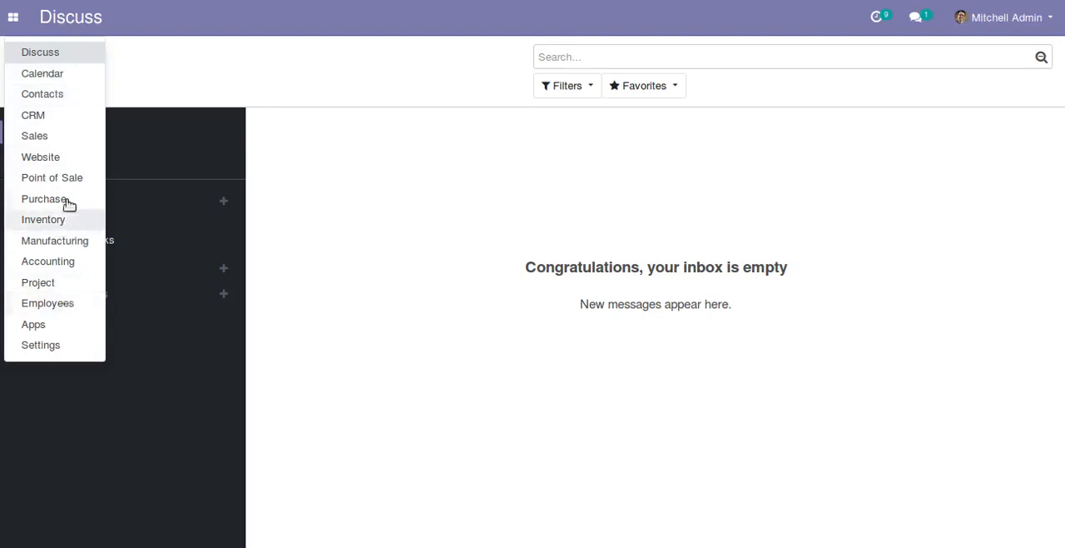
{"action": "mouse_move", "coordinate": [70, 260]}
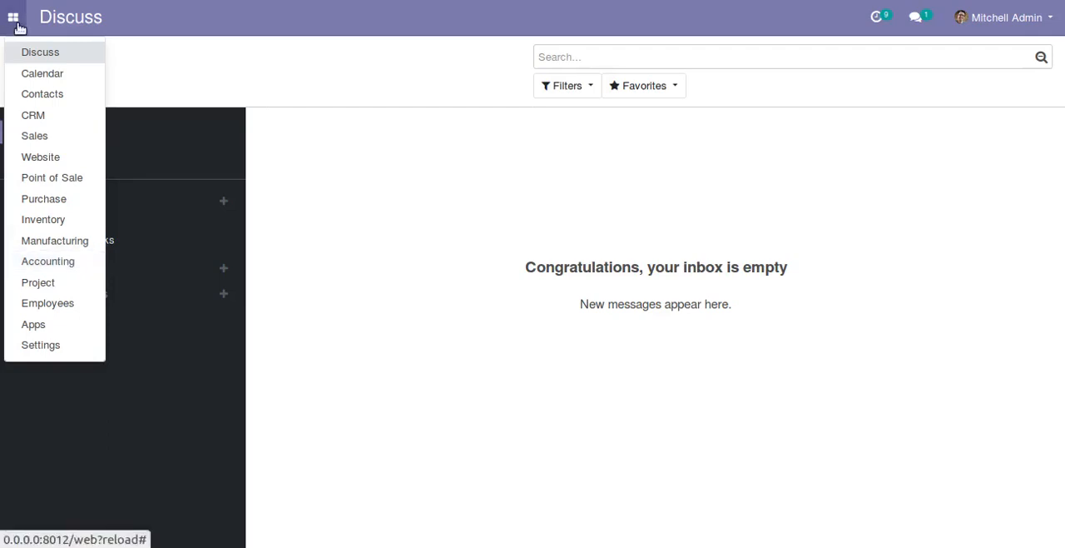
{"action": "mouse_move", "coordinate": [47, 260]}
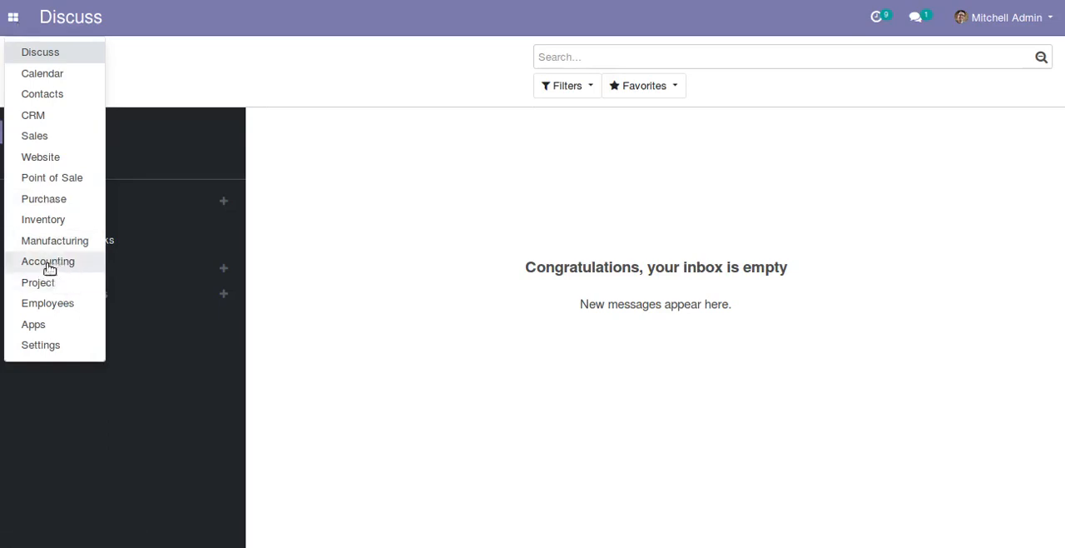
{"action": "mouse_move", "coordinate": [48, 61]}
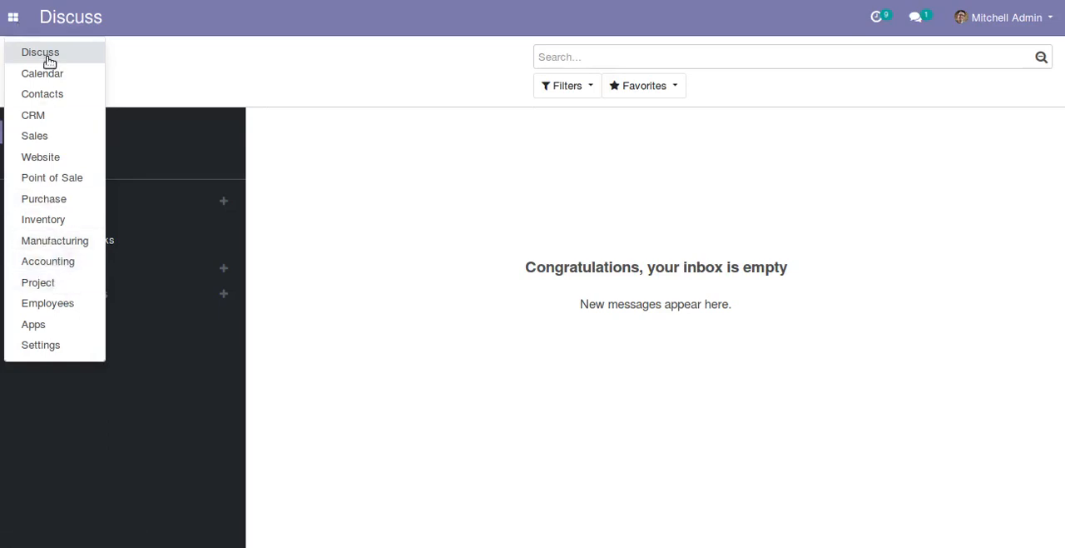
{"action": "mouse_move", "coordinate": [63, 246]}
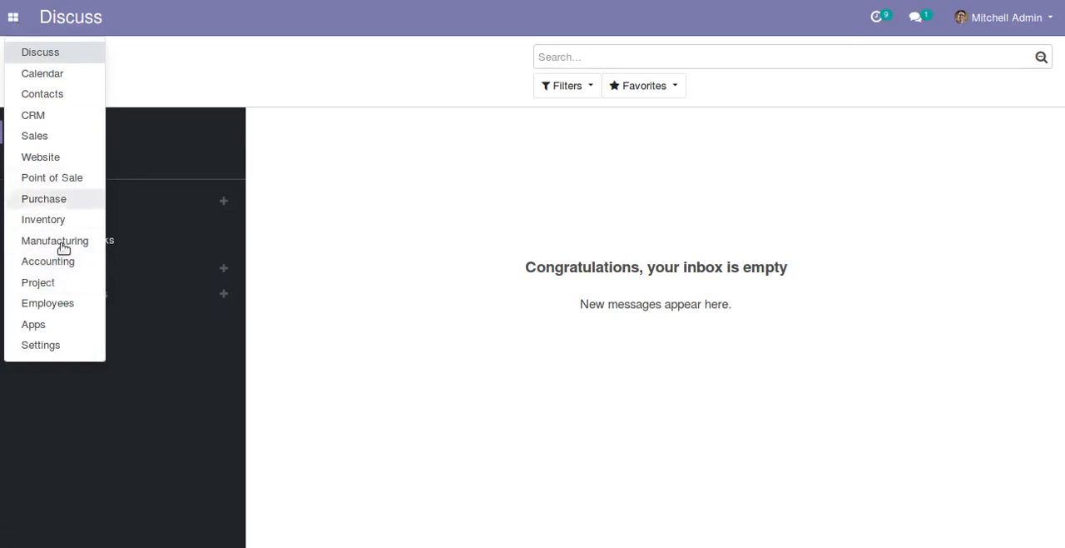
{"action": "mouse_move", "coordinate": [40, 52]}
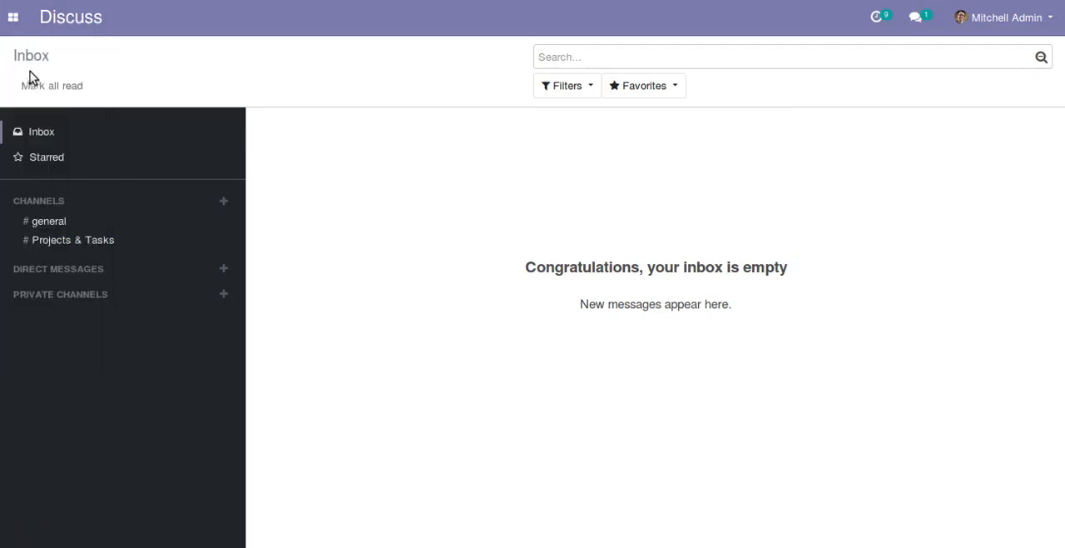
{"action": "left_click", "coordinate": [14, 16]}
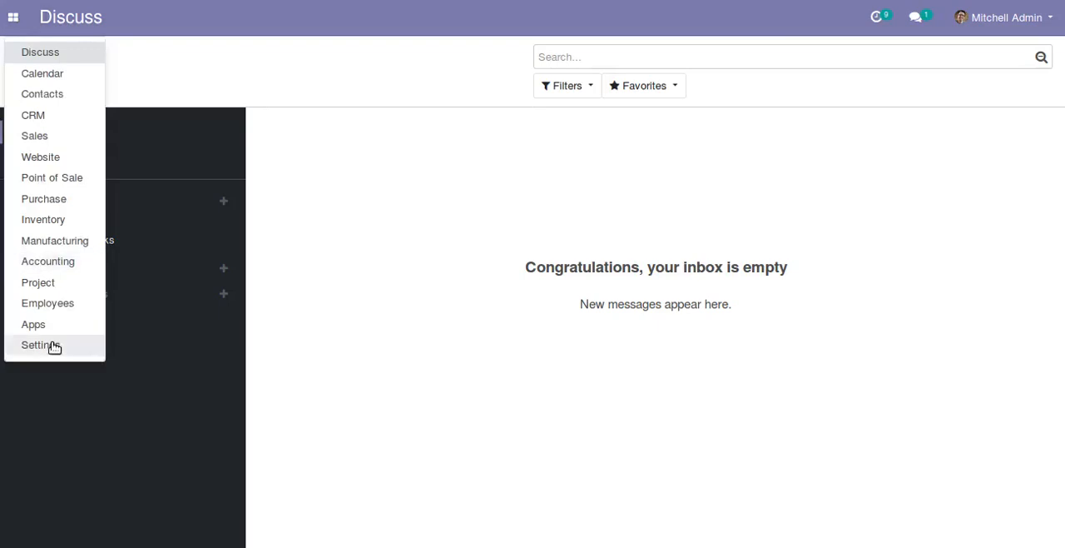
{"action": "left_click", "coordinate": [40, 344]}
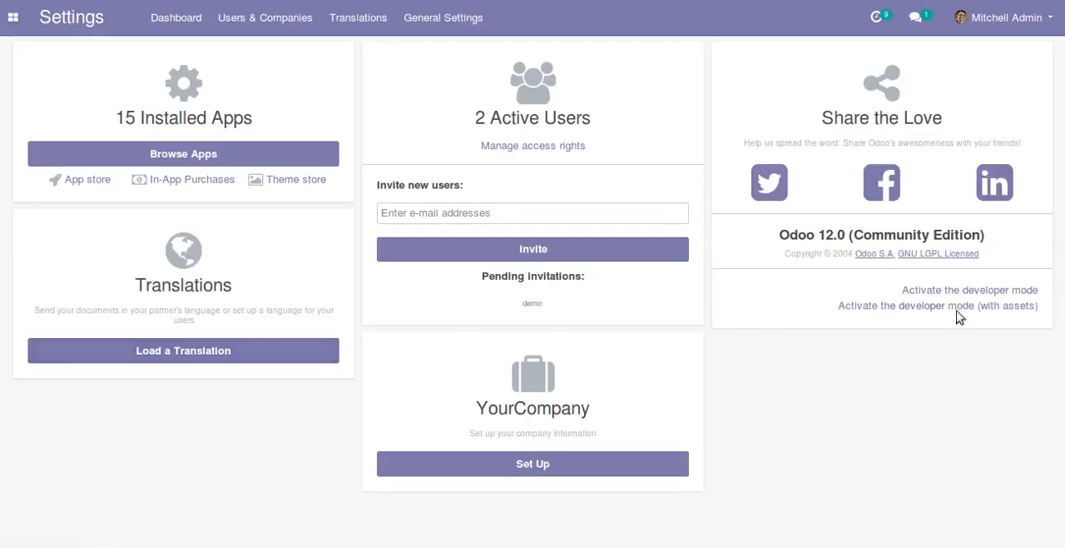
{"action": "mouse_move", "coordinate": [969, 290]}
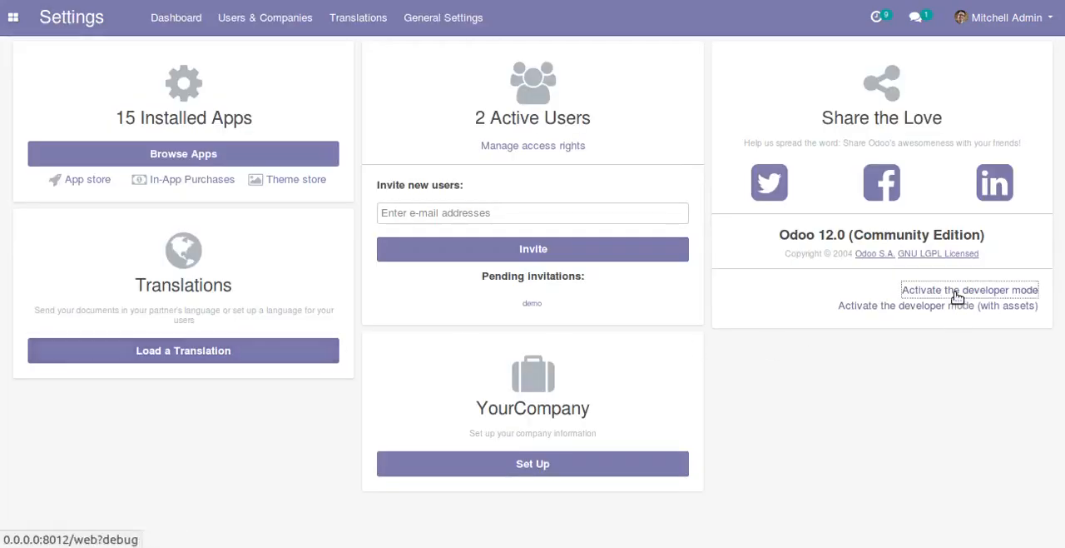
{"action": "left_click", "coordinate": [852, 16]}
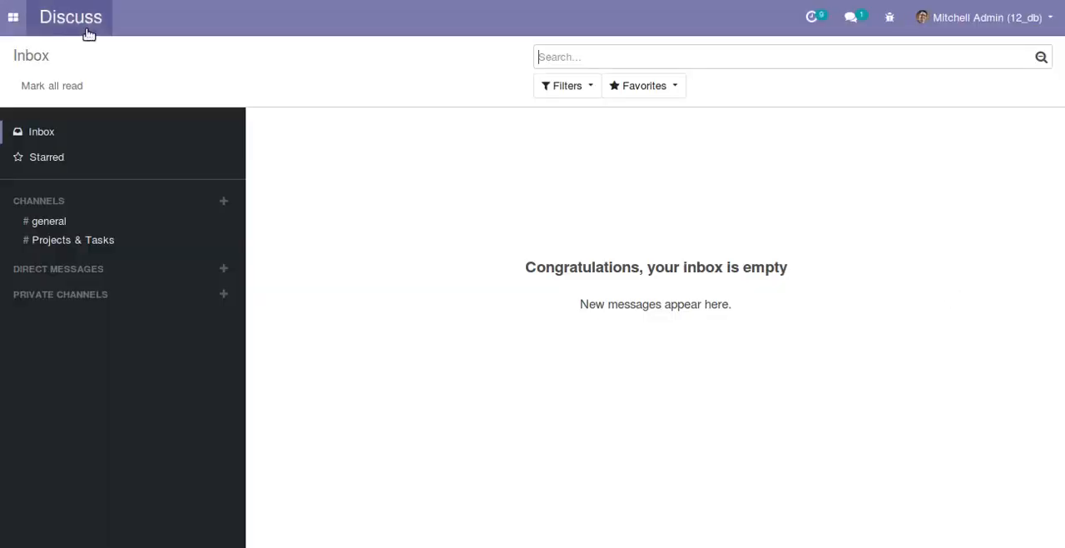
{"action": "left_click", "coordinate": [13, 17]}
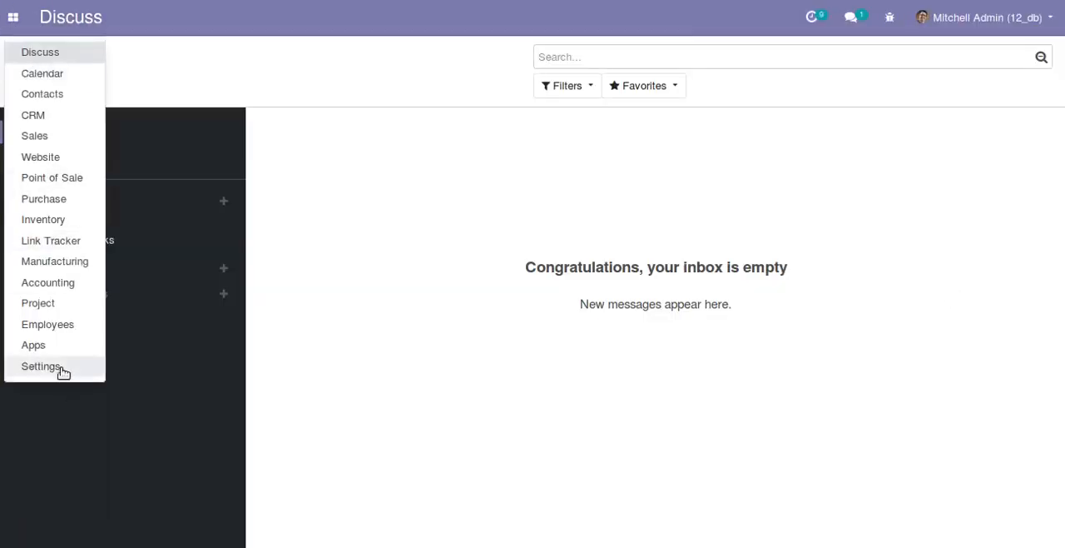
Step: Find the Discuss record in Technical > Menu Items and view it, leaving its sequence at 1
{"action": "left_click", "coordinate": [40, 366]}
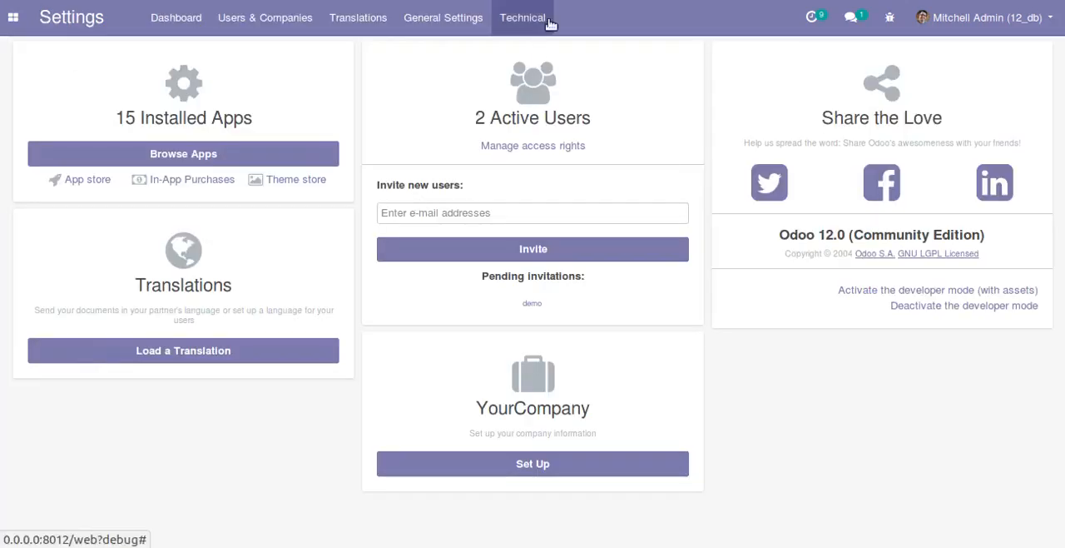
{"action": "left_click", "coordinate": [522, 17]}
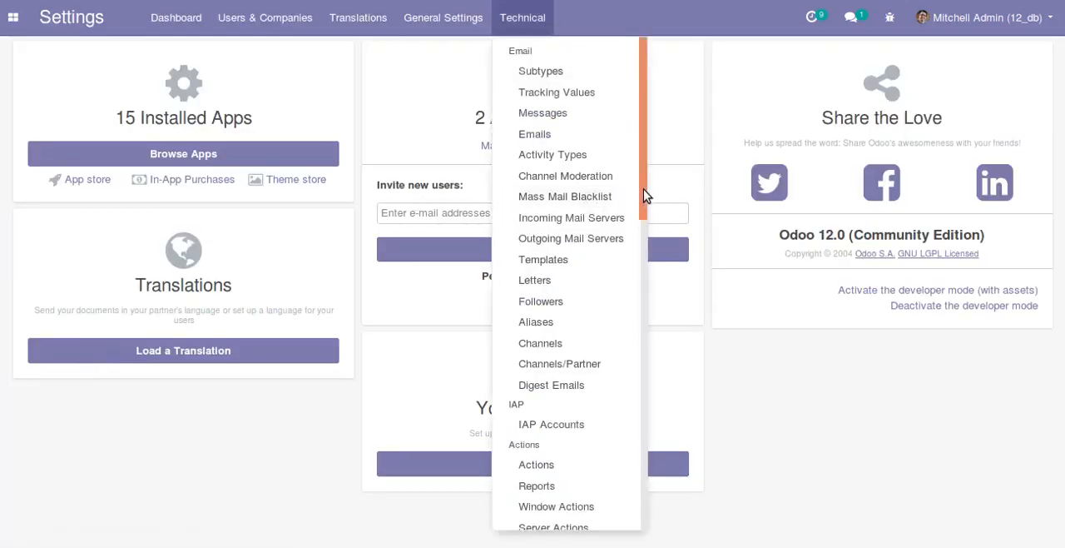
{"action": "scroll", "scroll_direction": "down", "scroll_amount": 3}
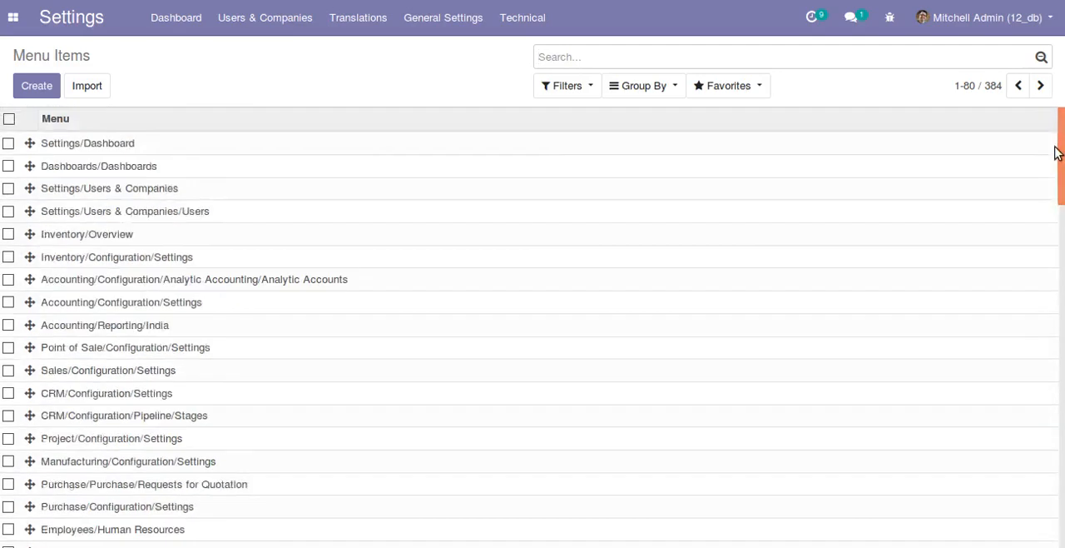
{"action": "type", "text": "dl"}
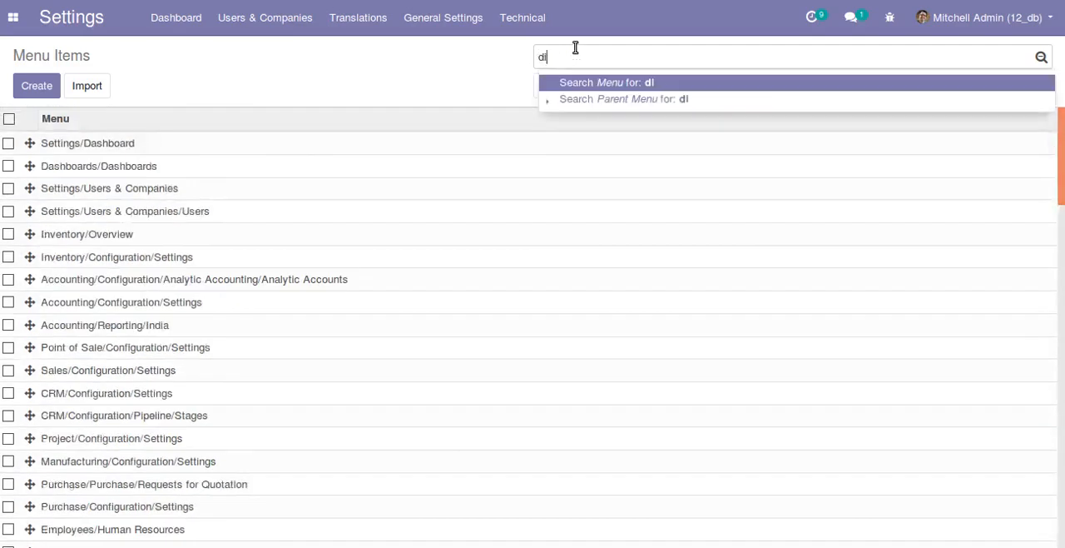
{"action": "left_click", "coordinate": [606, 83]}
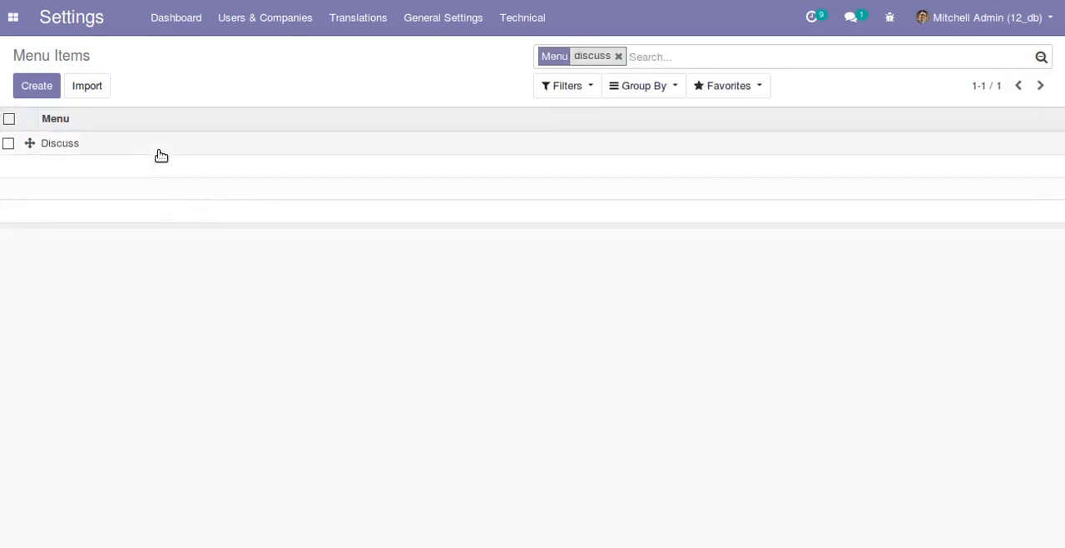
{"action": "left_click", "coordinate": [60, 143]}
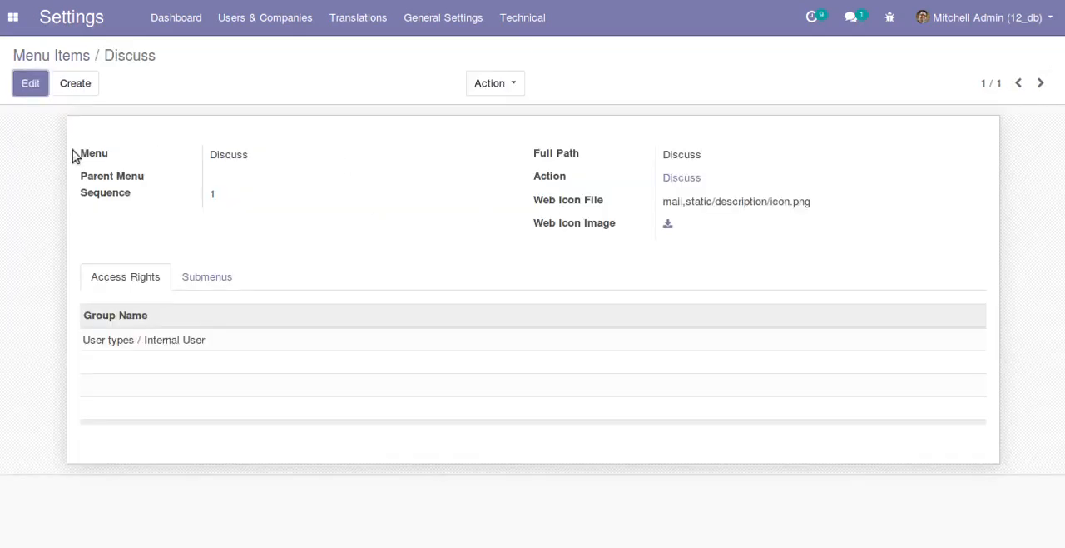
{"action": "left_click", "coordinate": [30, 84]}
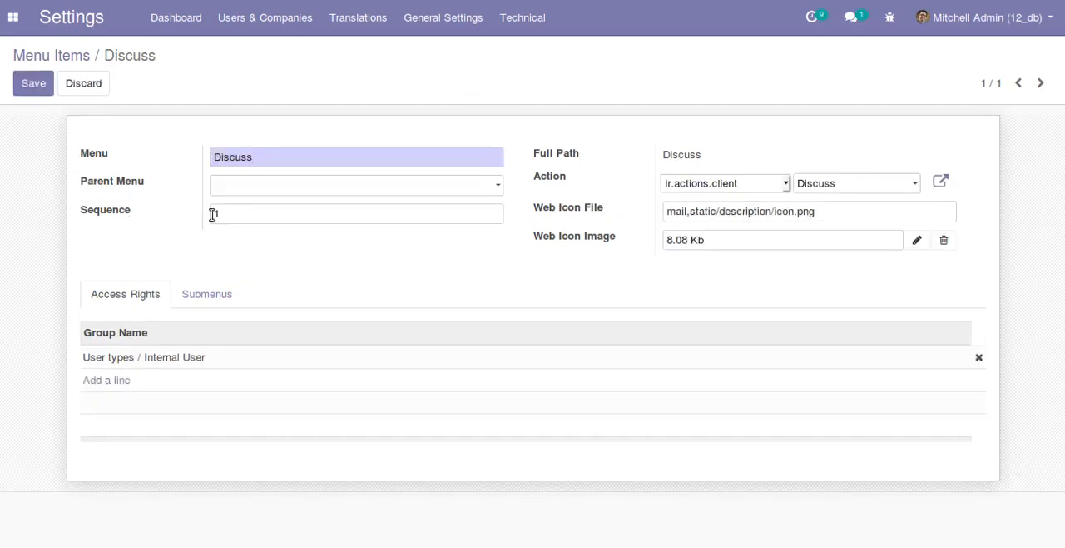
{"action": "left_click", "coordinate": [33, 83]}
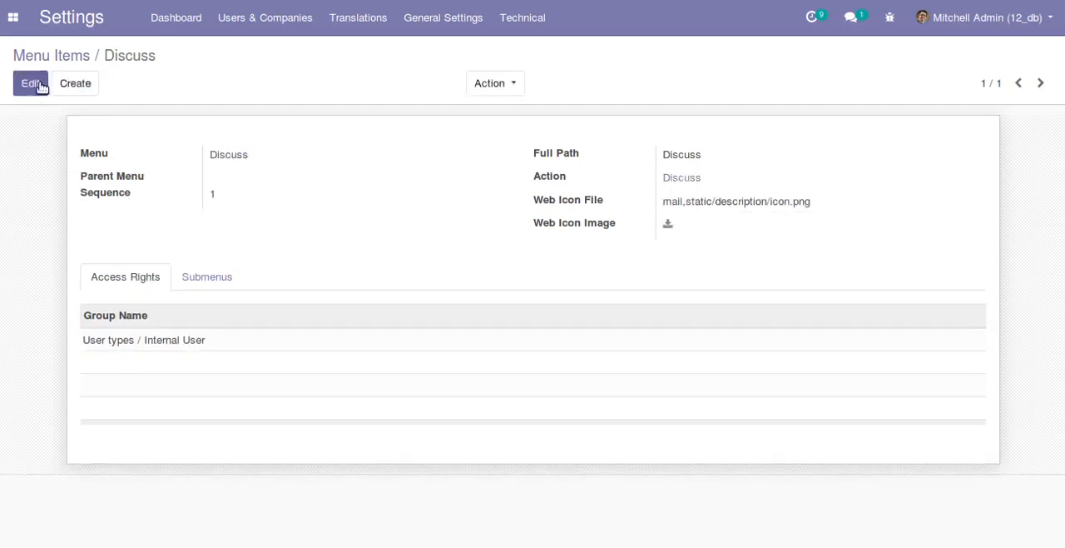
Step: Search menu items for 'accou' and set the top-level Accounting item's sequence to 0
{"action": "left_click", "coordinate": [49, 55]}
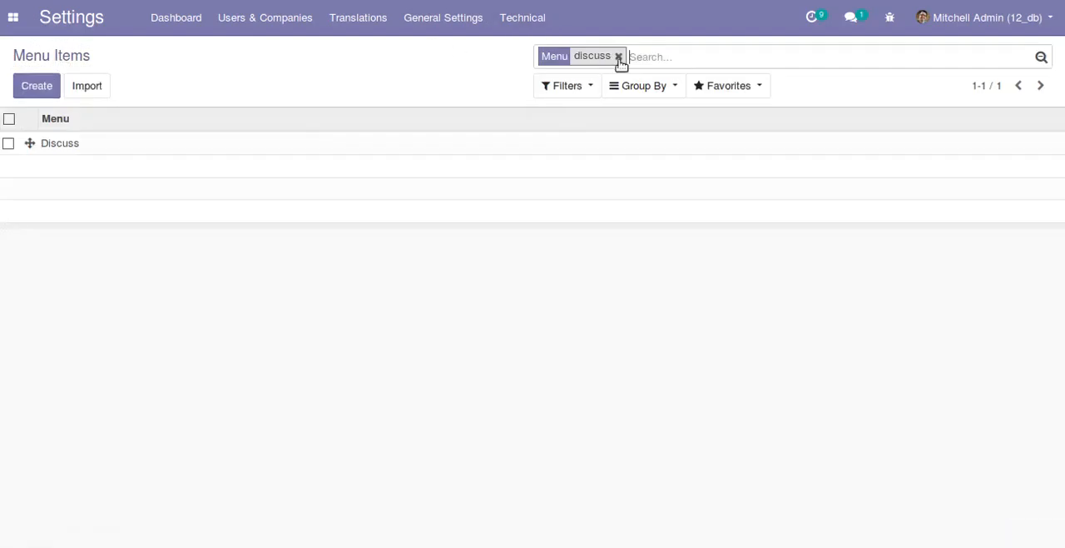
{"action": "type", "text": "accou"}
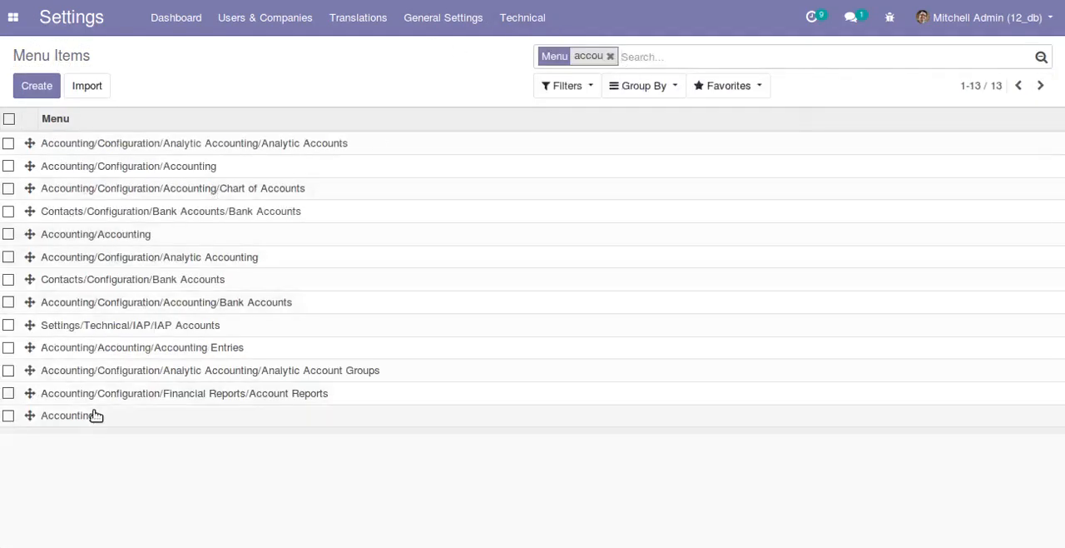
{"action": "left_click", "coordinate": [67, 416]}
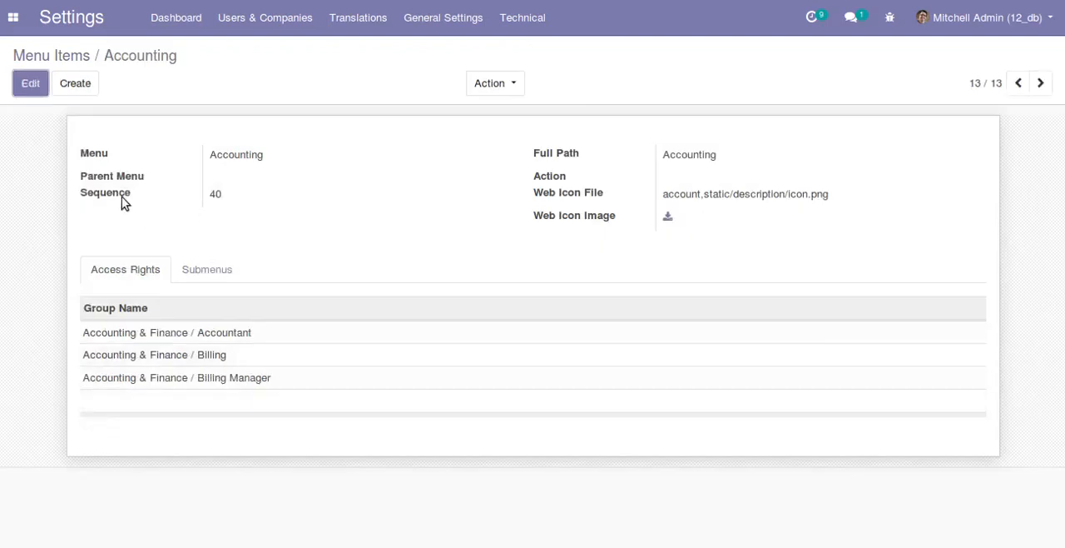
{"action": "mouse_move", "coordinate": [222, 217]}
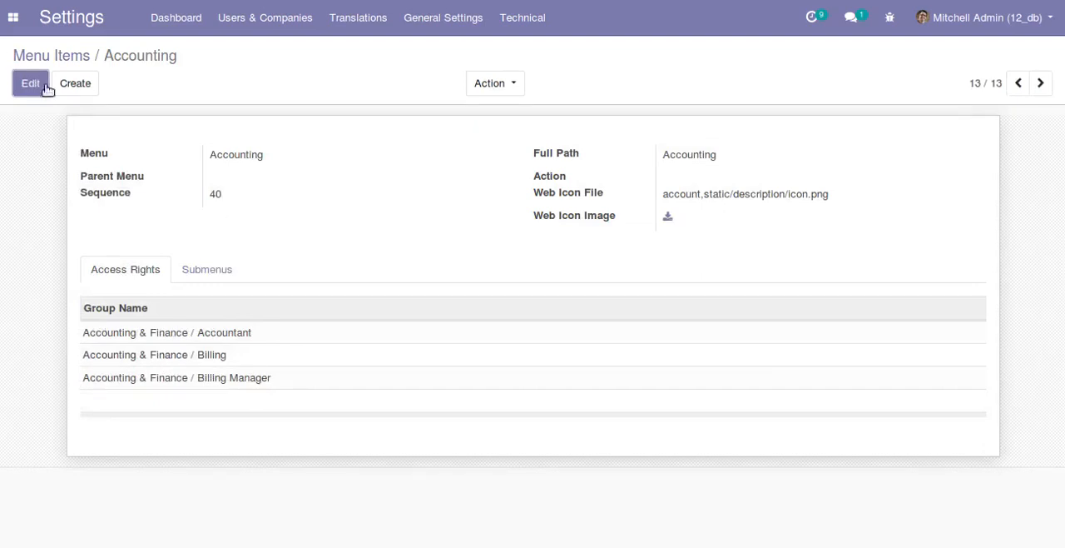
{"action": "left_click", "coordinate": [30, 83]}
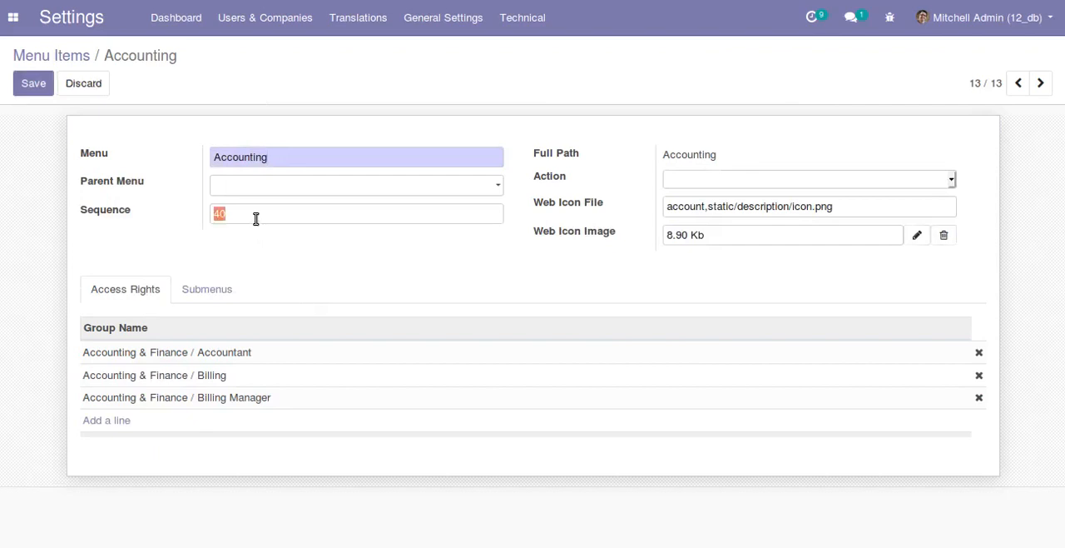
{"action": "type", "text": "0"}
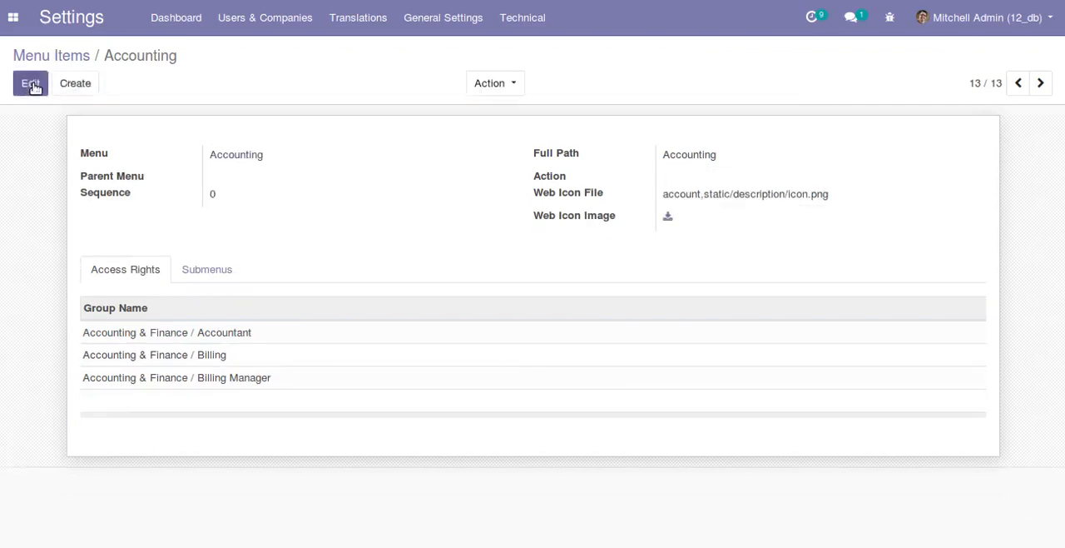
{"action": "left_click", "coordinate": [50, 55]}
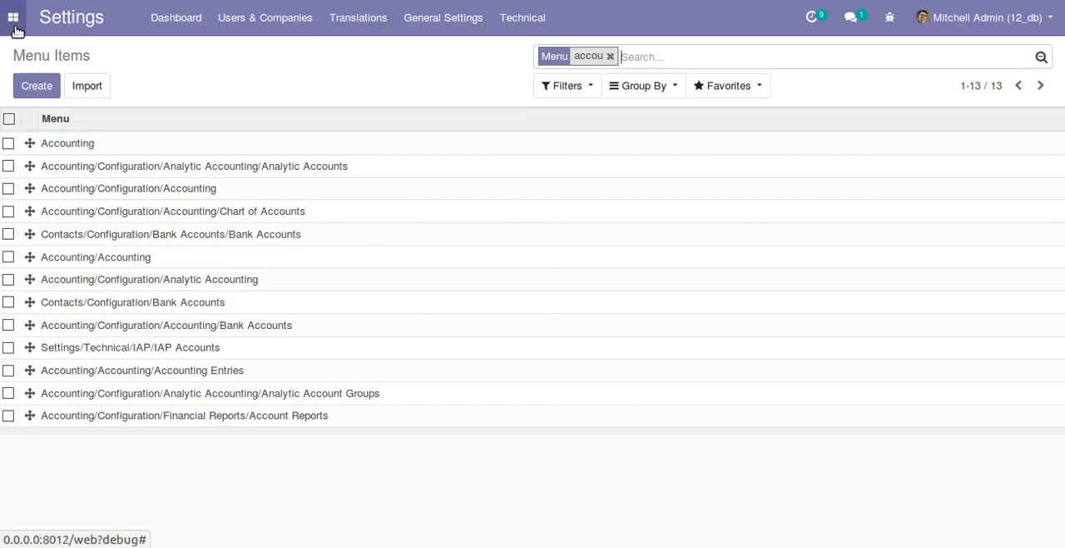
Step: Check that Accounting now tops the app menu, visit it, and return to Settings
{"action": "left_click", "coordinate": [14, 16]}
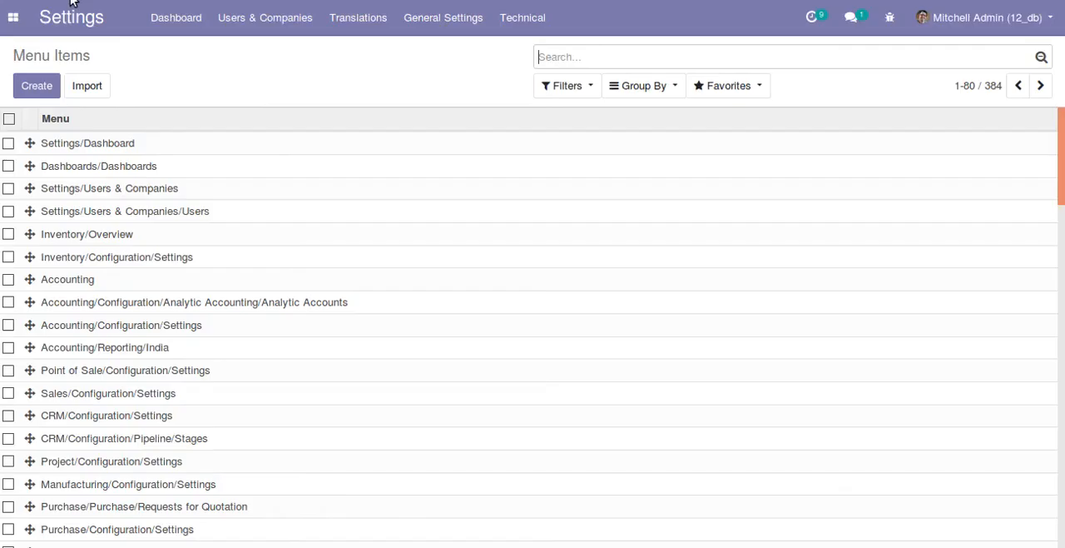
{"action": "left_click", "coordinate": [13, 17]}
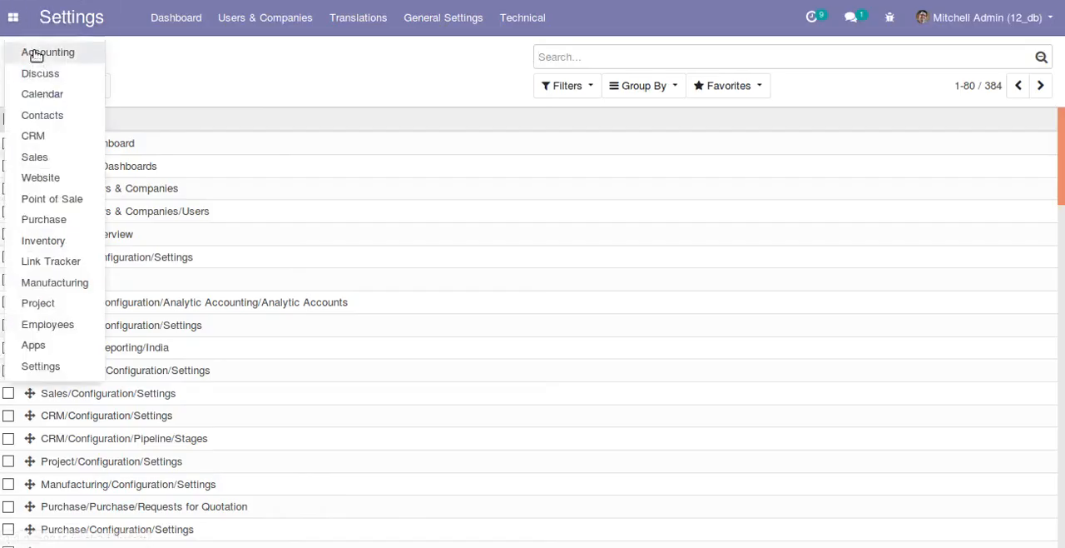
{"action": "left_click", "coordinate": [14, 16]}
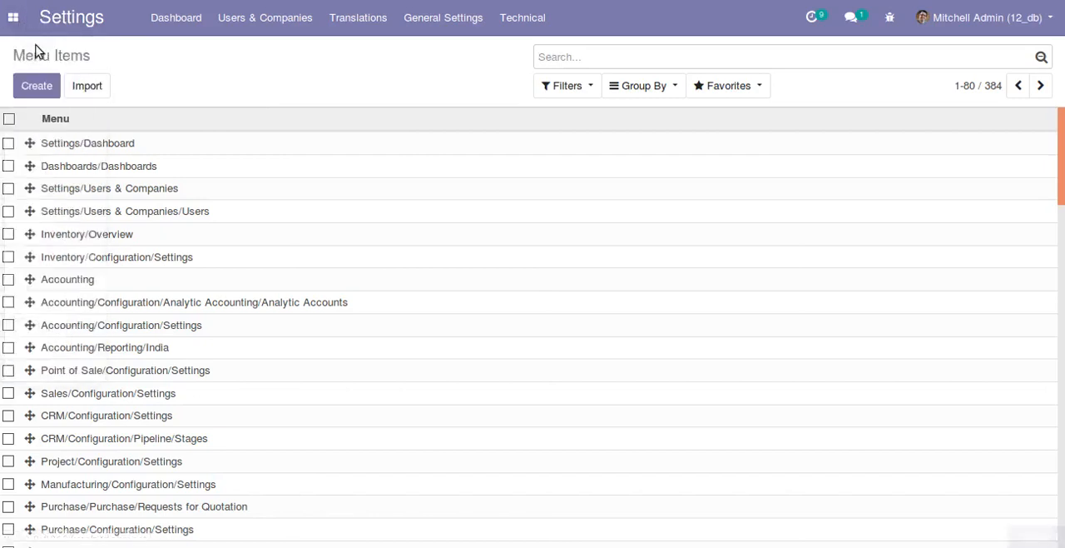
{"action": "left_click", "coordinate": [14, 16]}
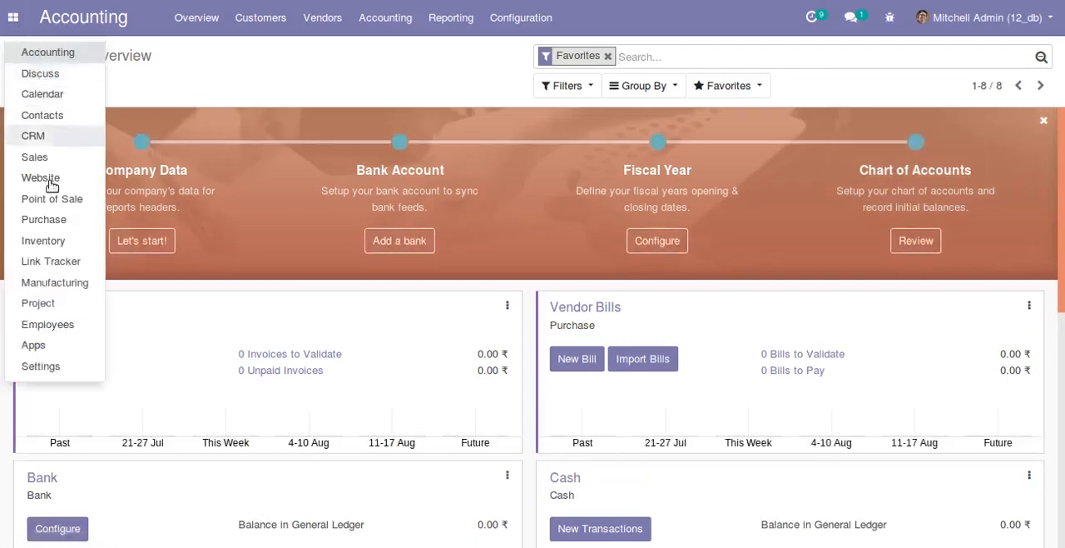
{"action": "left_click", "coordinate": [40, 366]}
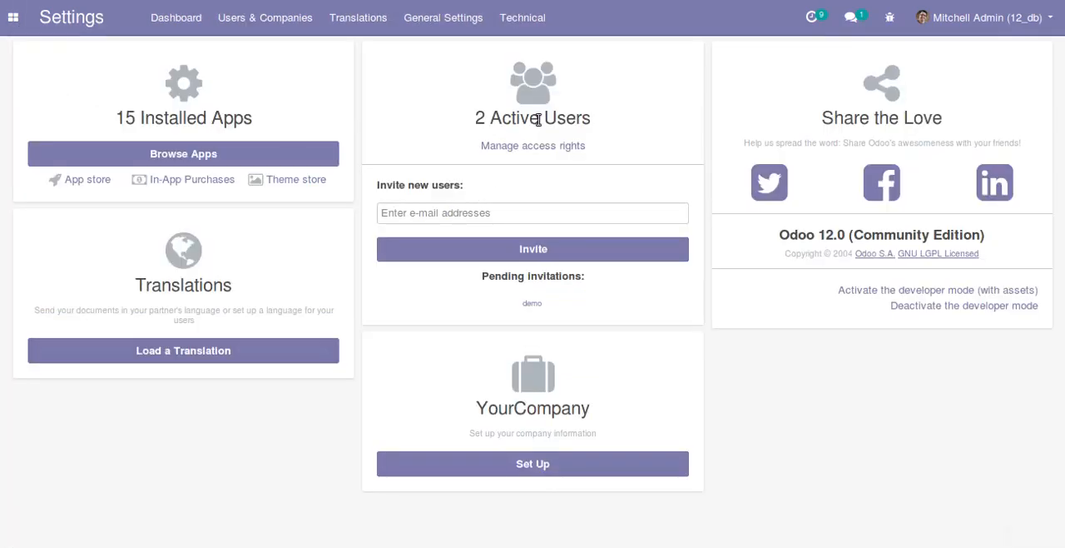
Step: View the Dashboards menu item record, whose sequence reads 0, then go to the Accounting app
{"action": "left_click", "coordinate": [522, 17]}
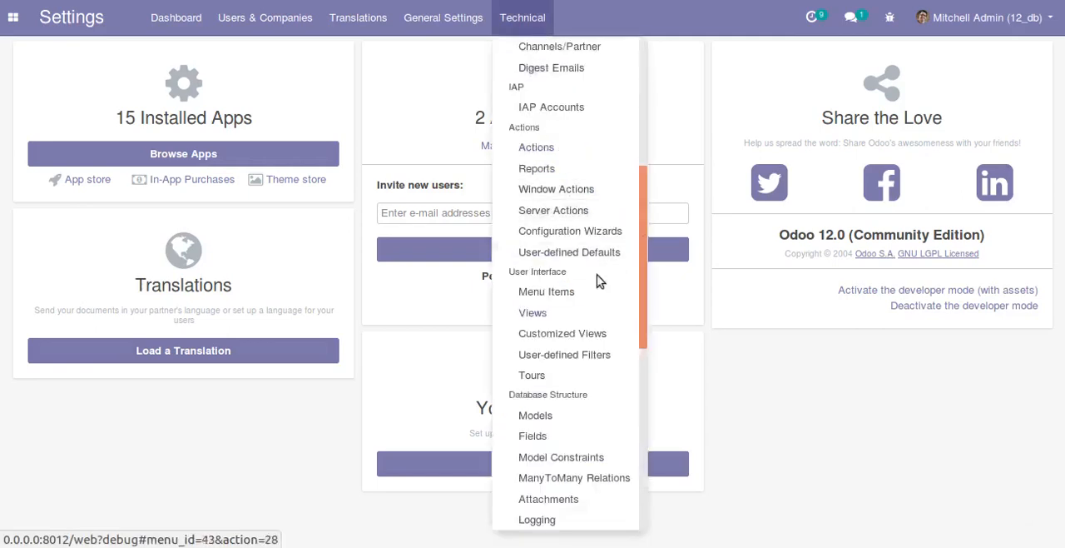
{"action": "left_click", "coordinate": [546, 292]}
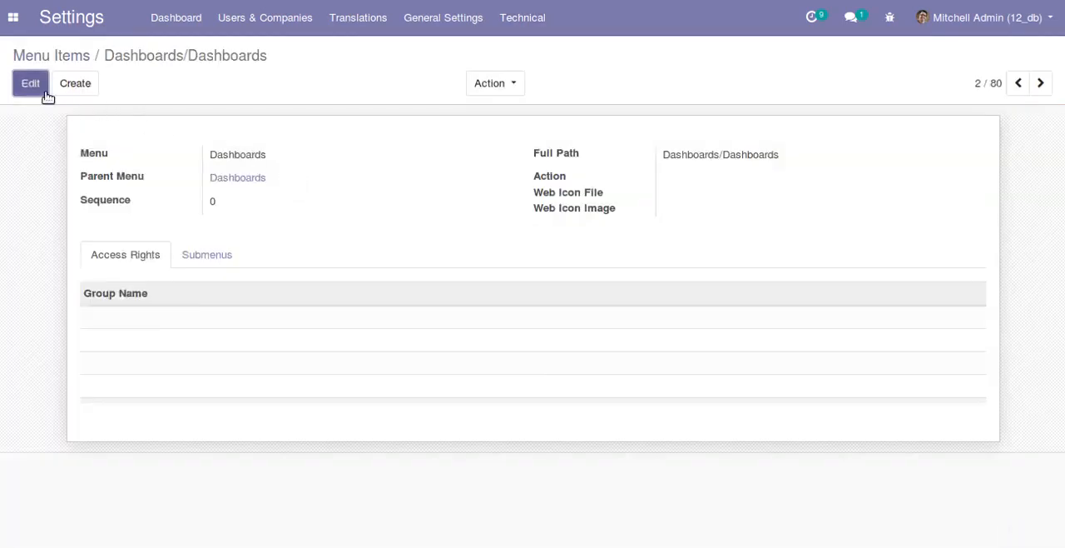
{"action": "left_click", "coordinate": [30, 84]}
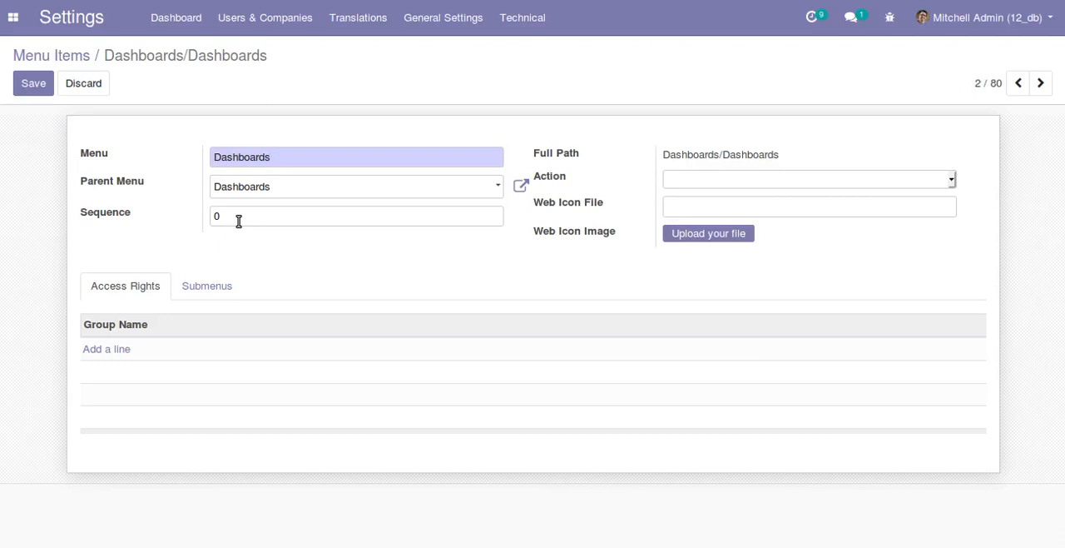
{"action": "mouse_move", "coordinate": [51, 55]}
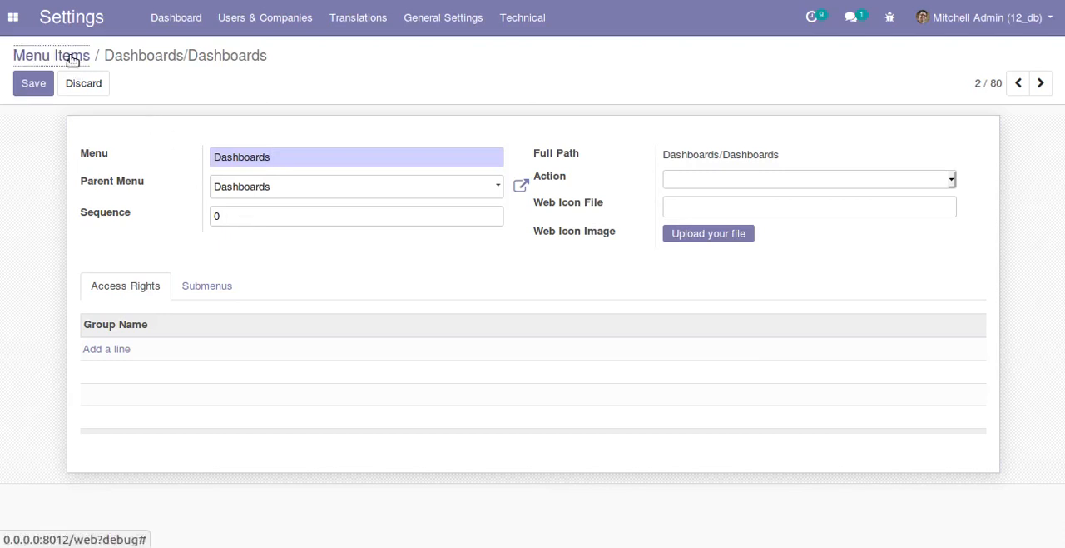
{"action": "left_click", "coordinate": [14, 17]}
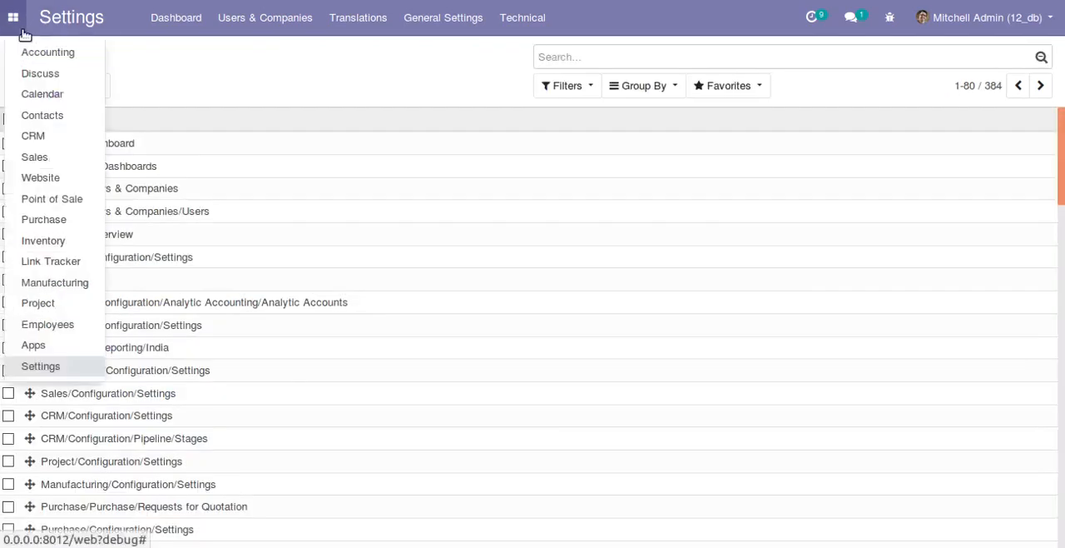
{"action": "left_click", "coordinate": [46, 51]}
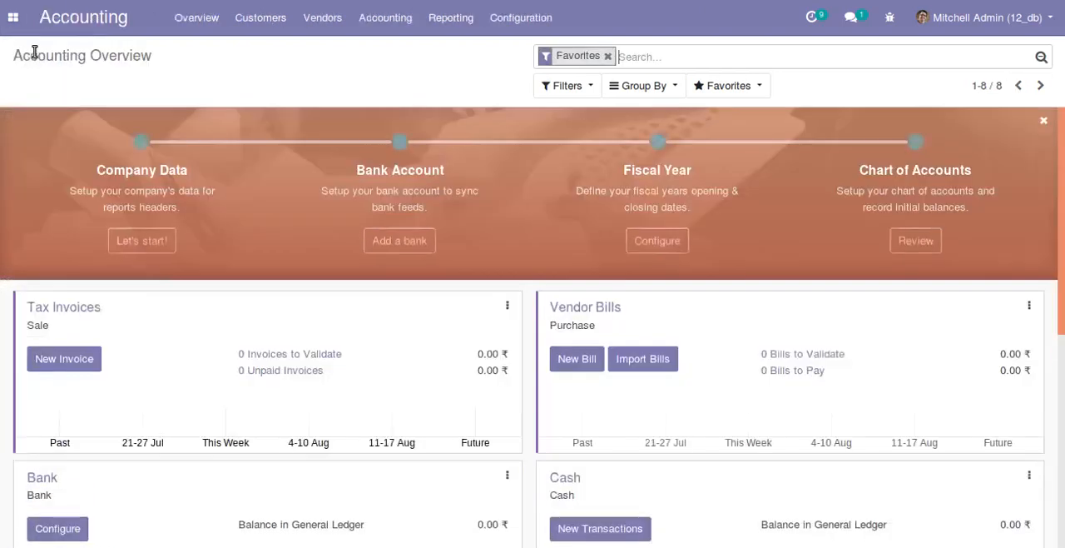